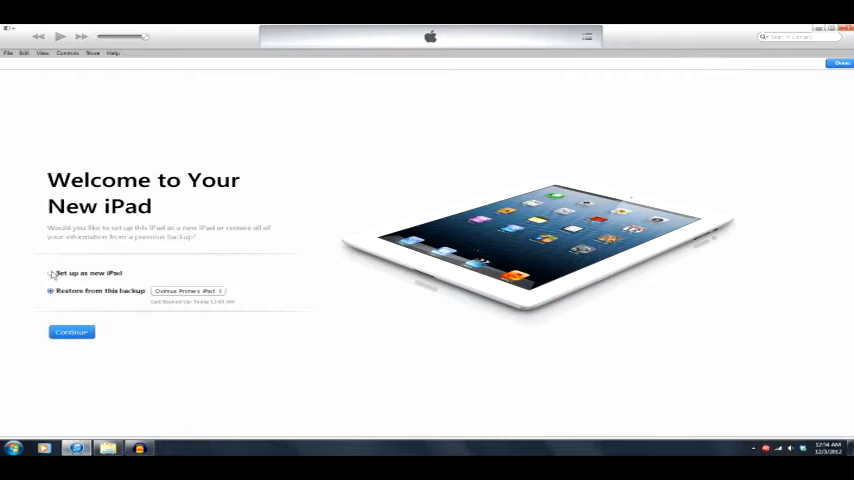
Choose Restore from this backup instead of new setup and continue to start restoring the iPad.
{"action": "left_click", "coordinate": [50, 272]}
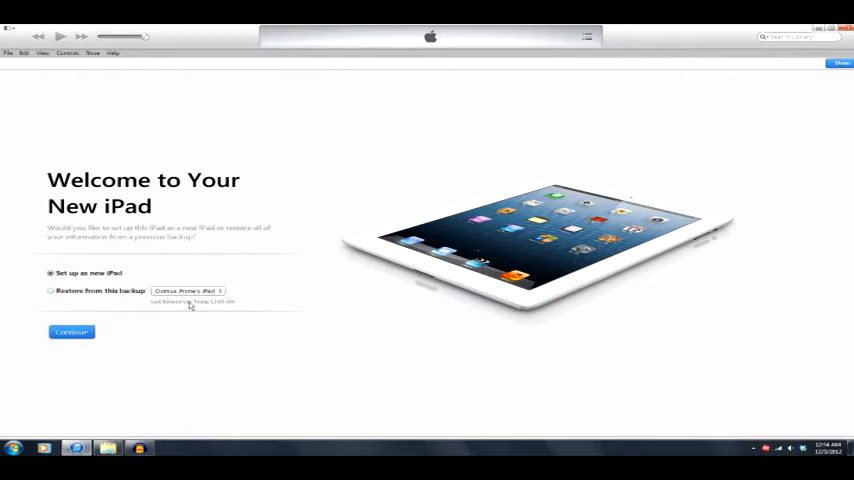
{"action": "left_click", "coordinate": [50, 290]}
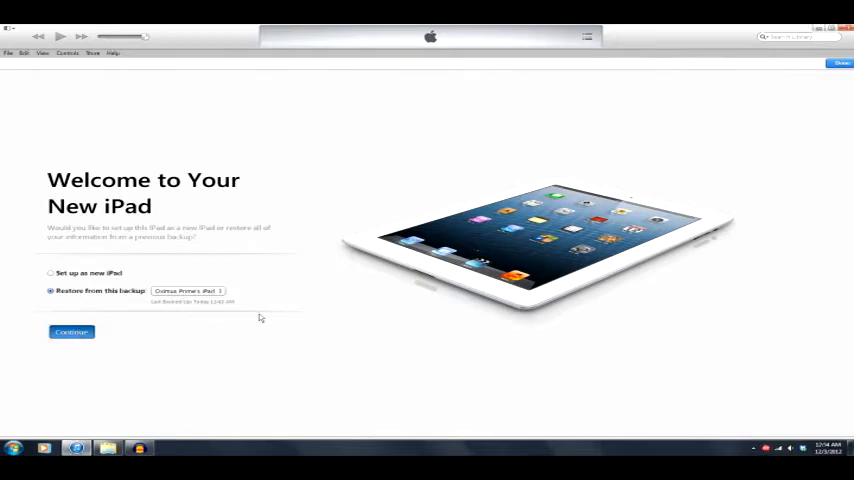
{"action": "left_click", "coordinate": [72, 332]}
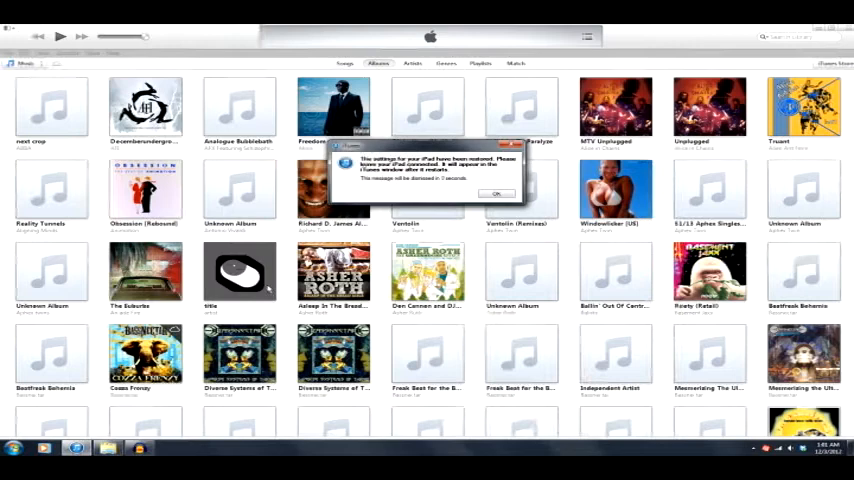
Dismiss the 'settings have been restored' confirmation over the music library.
{"action": "left_click", "coordinate": [496, 192]}
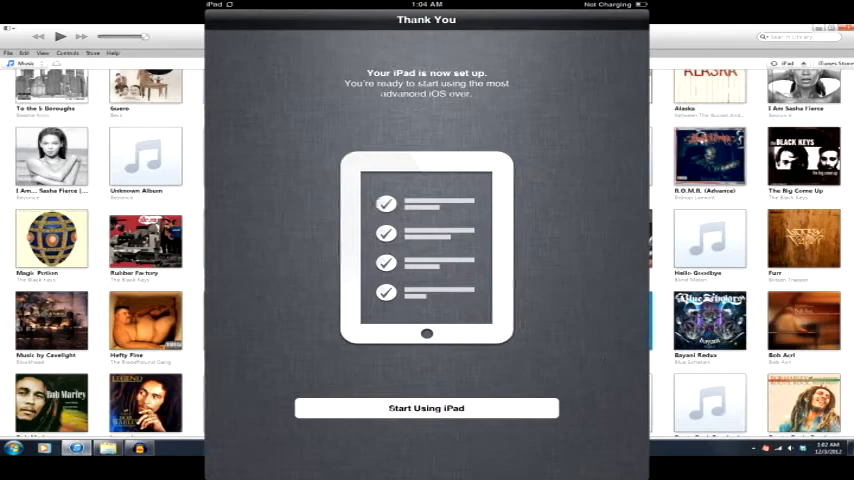
Tap Start Using iPad and reach the home screen with the News N Books folder's apps waiting.
{"action": "left_click", "coordinate": [426, 408]}
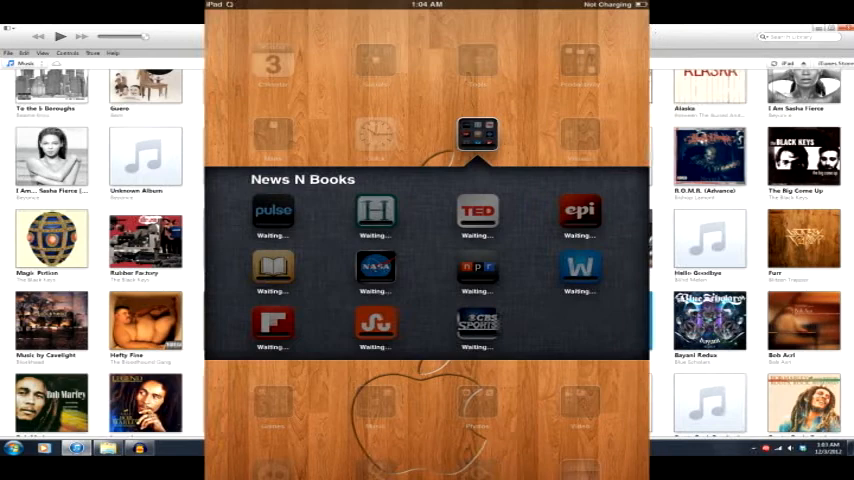
{"action": "scroll", "scroll_direction": "down", "scroll_amount": 3}
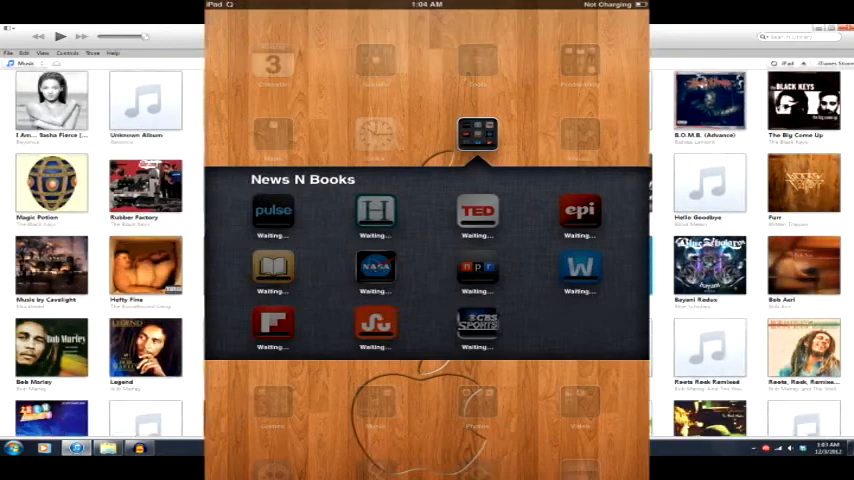